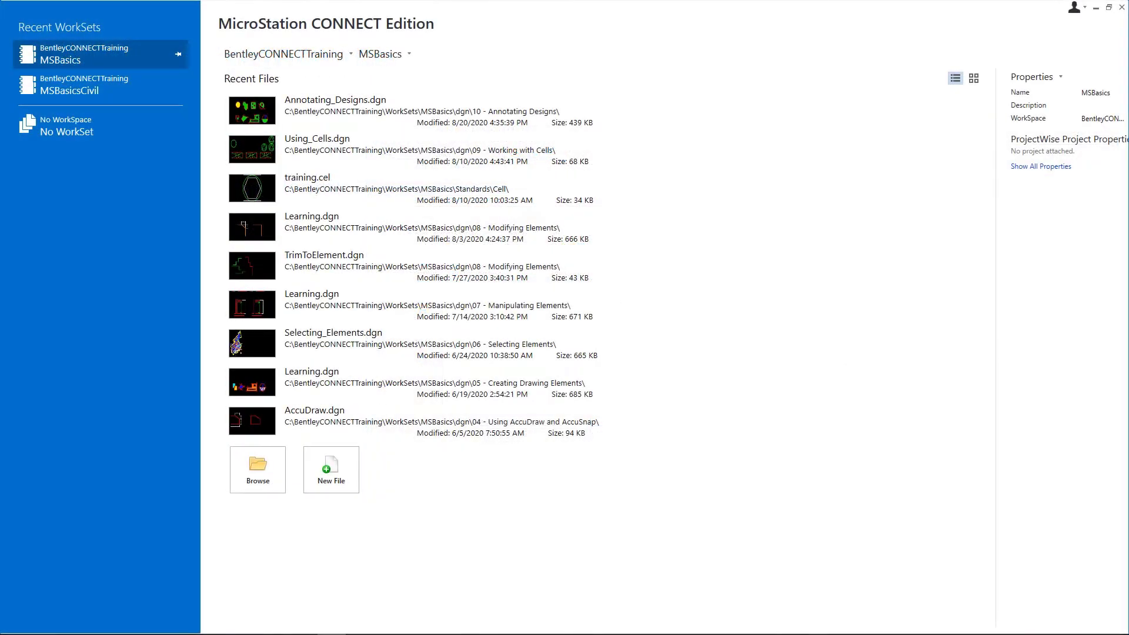
{"action": "mouse_move", "coordinate": [109, 265]}
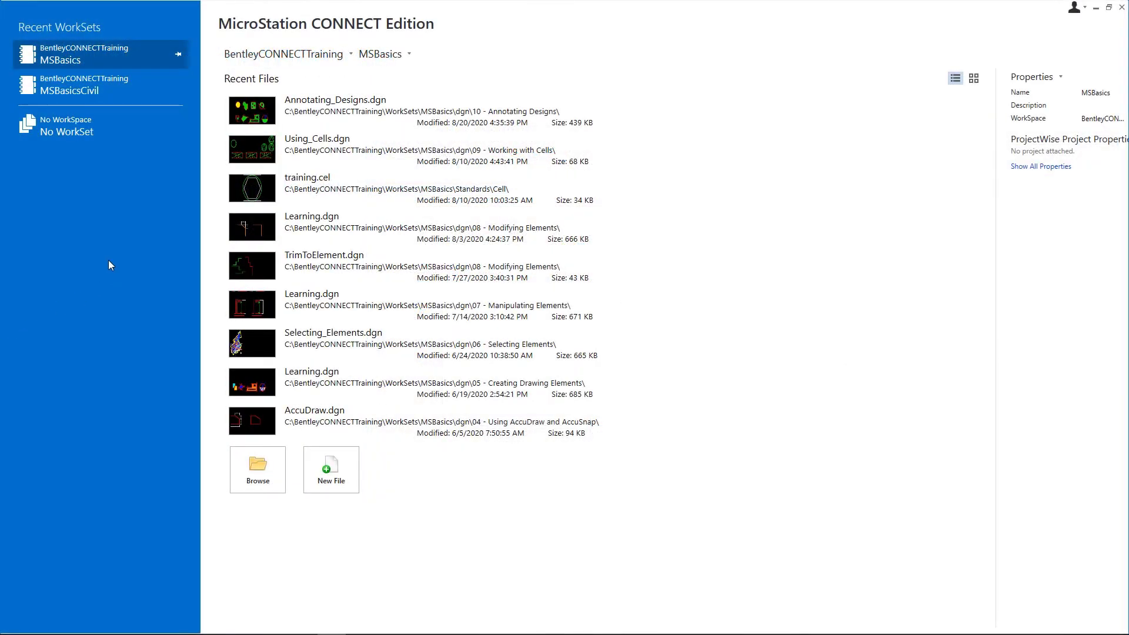
{"action": "mouse_move", "coordinate": [129, 236]}
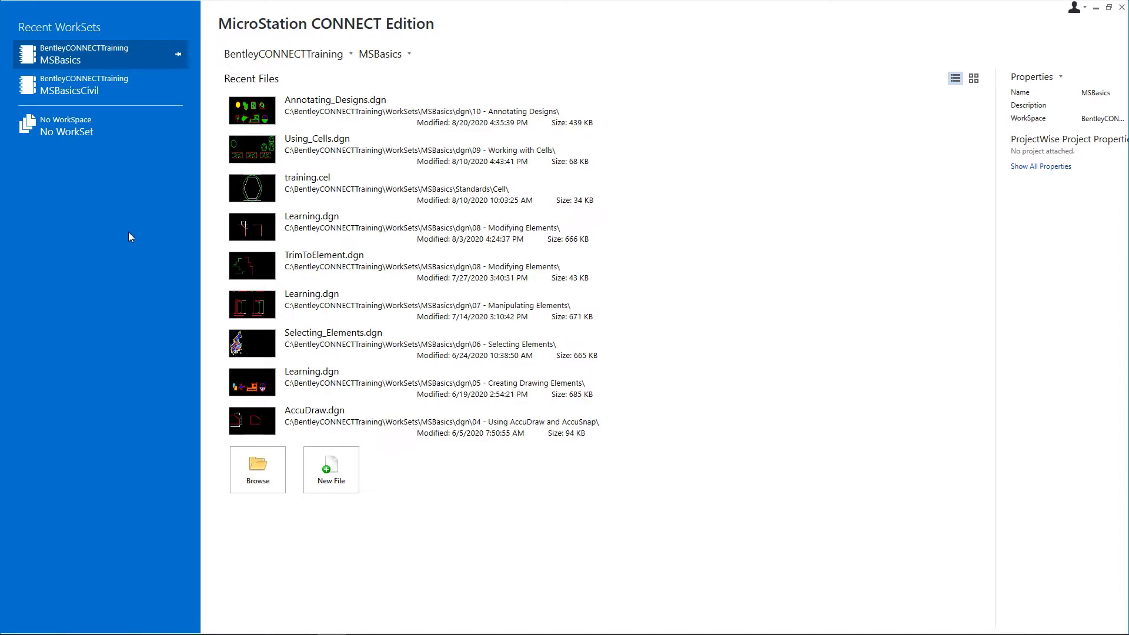
{"action": "mouse_move", "coordinate": [287, 53]}
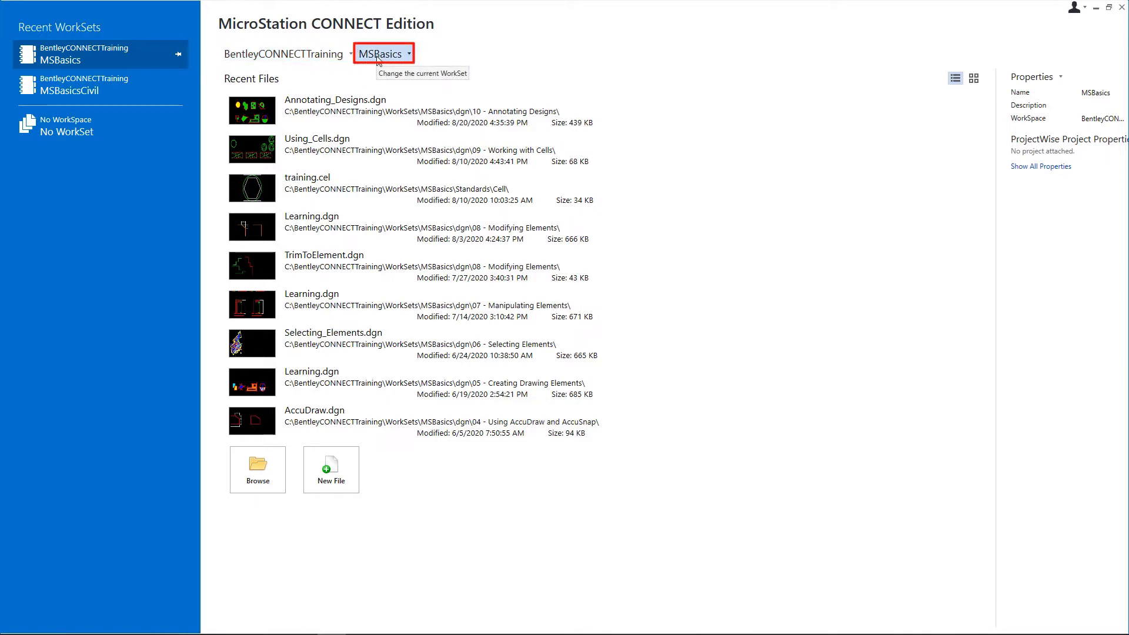
{"action": "mouse_move", "coordinate": [258, 470]}
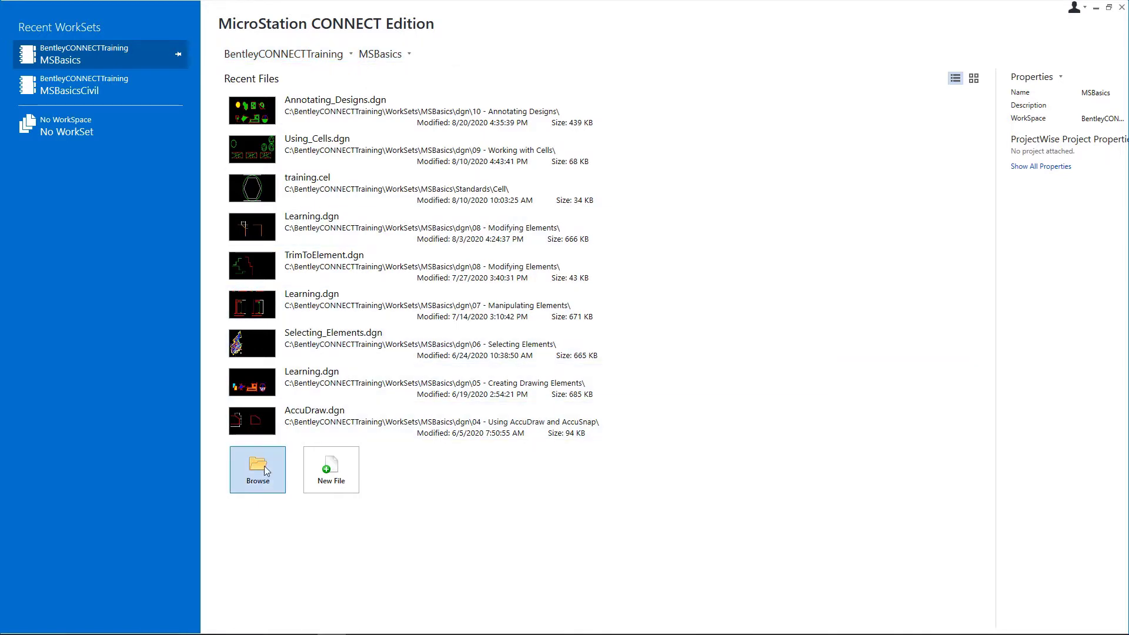
Step: Browse to the 11 - Composing Designs and Drawings folder and open MicroStation_Basics.dgn
{"action": "left_click", "coordinate": [258, 467]}
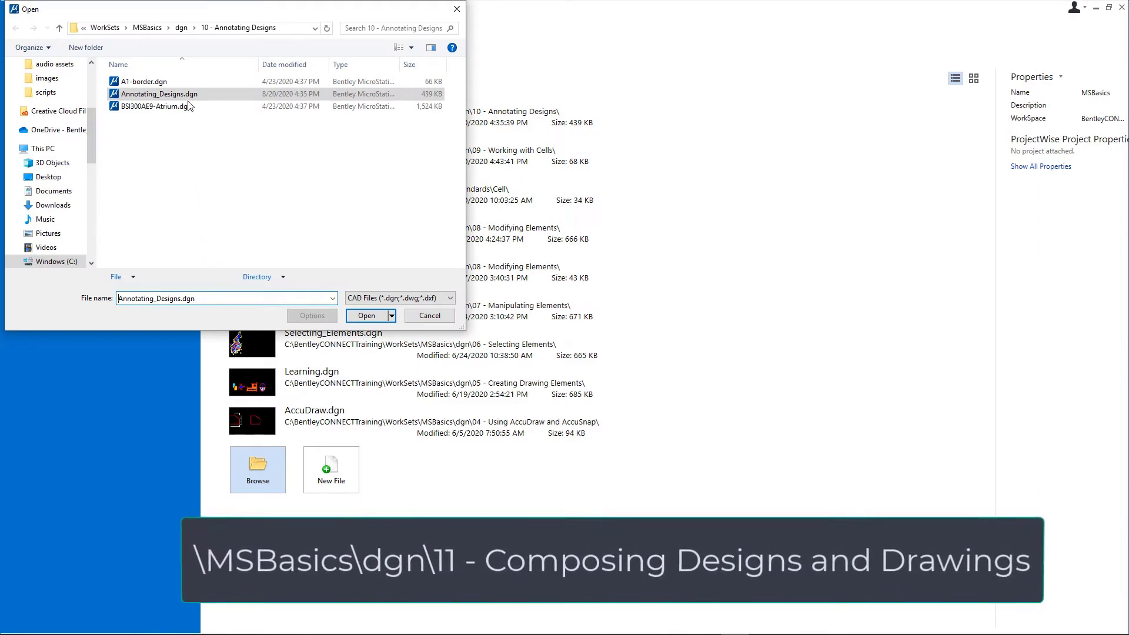
{"action": "mouse_move", "coordinate": [172, 34]}
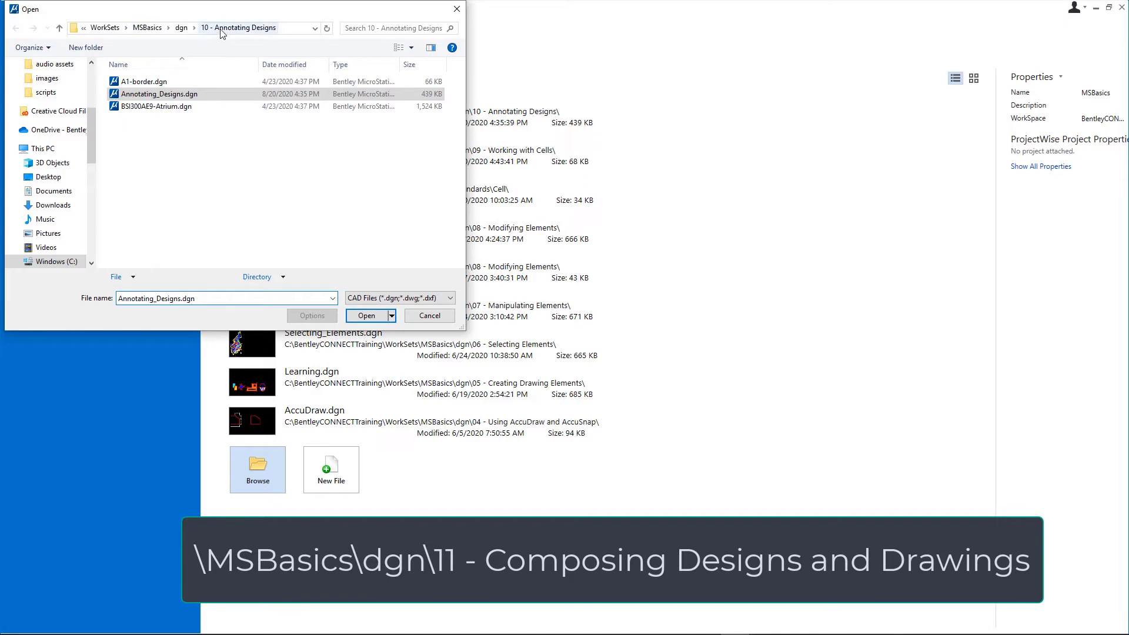
{"action": "left_click", "coordinate": [182, 27]}
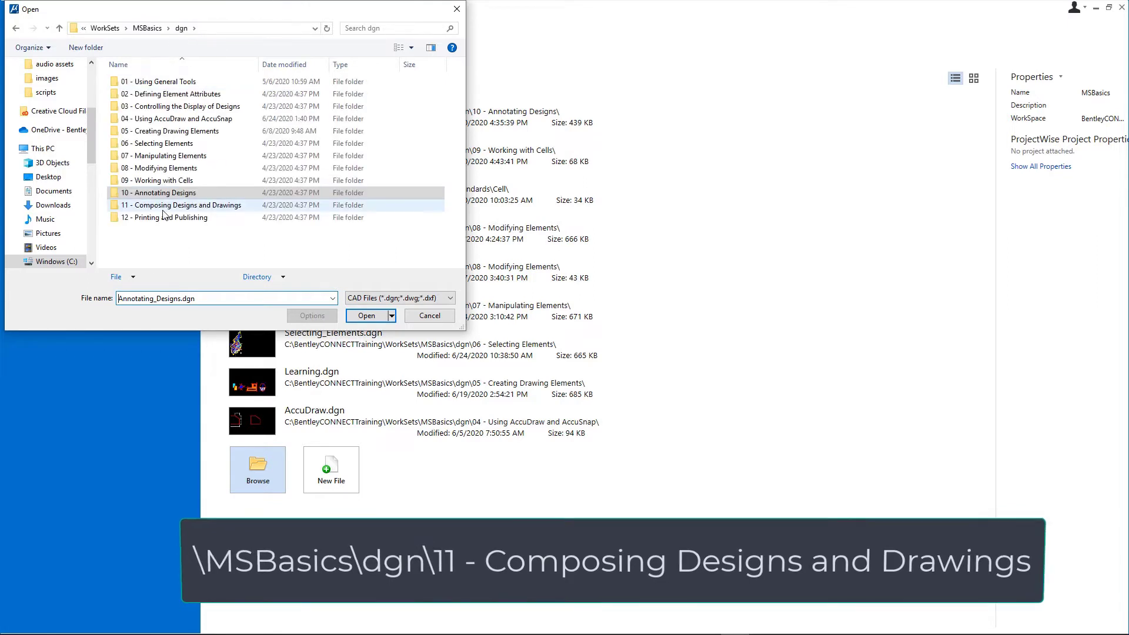
{"action": "double_click", "coordinate": [185, 205]}
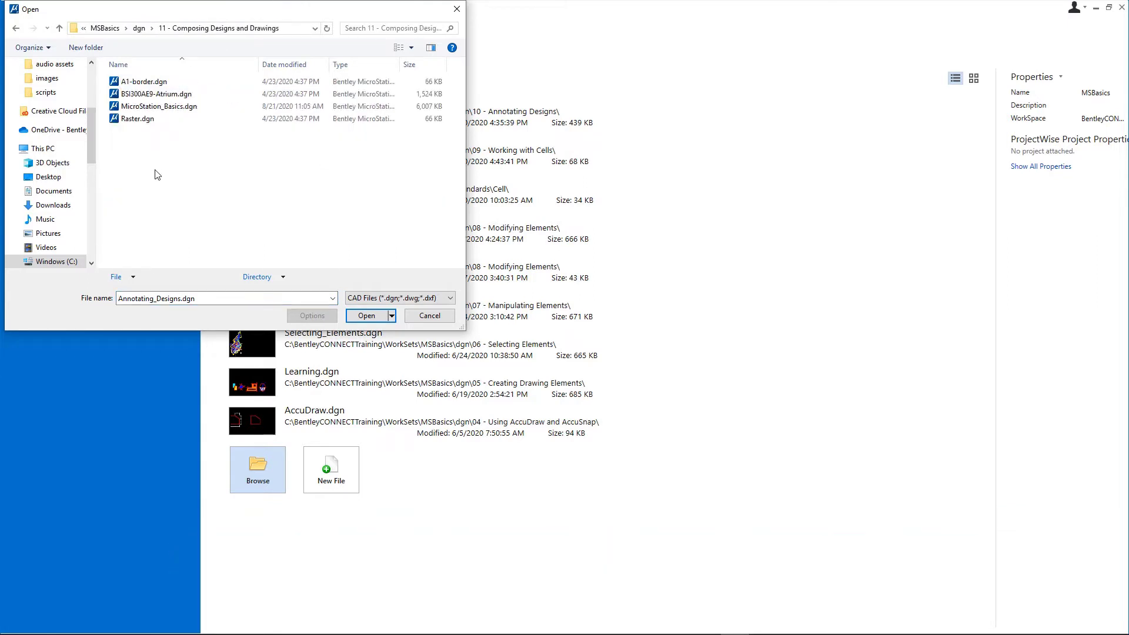
{"action": "left_click", "coordinate": [160, 106]}
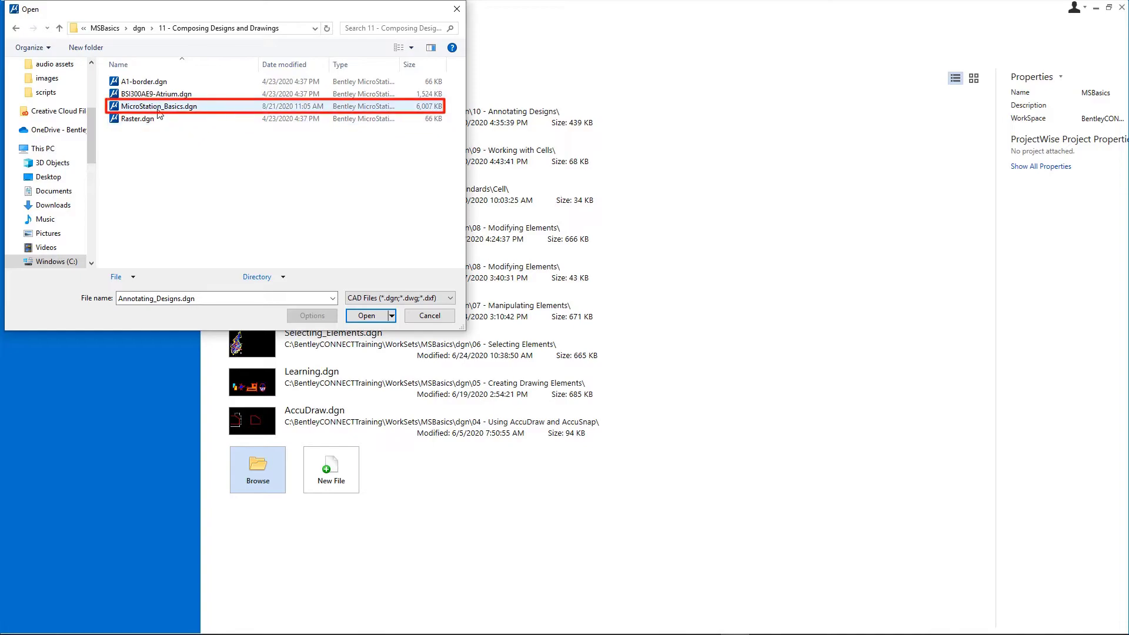
{"action": "left_click", "coordinate": [365, 316]}
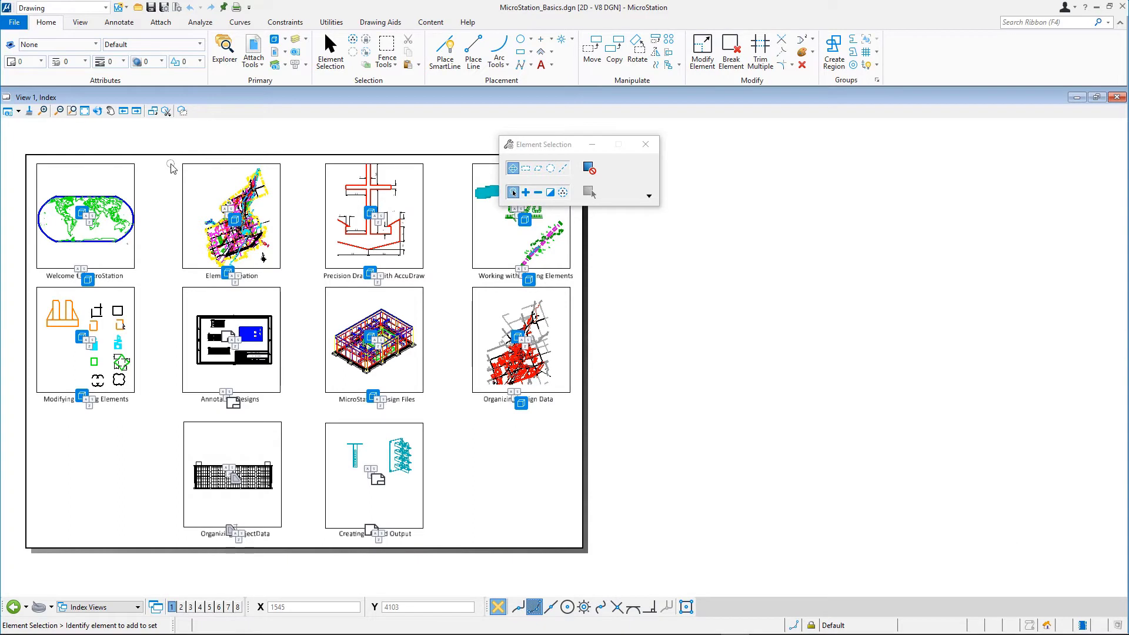
{"action": "mouse_move", "coordinate": [250, 108]}
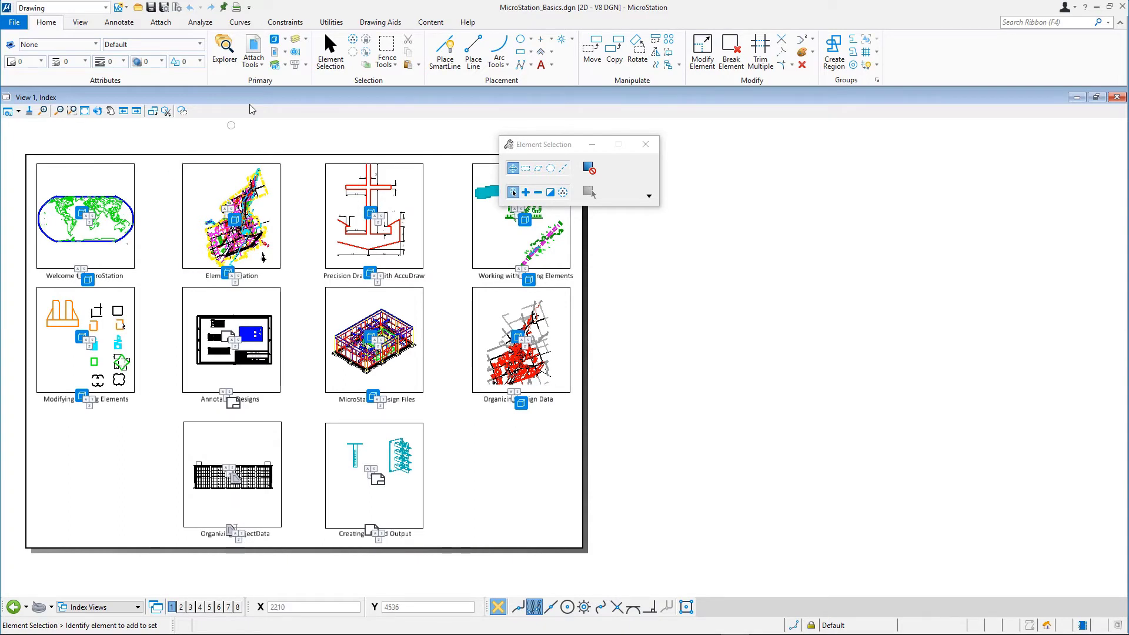
Step: Make the Streets model active from the Models list, showing the city street map
{"action": "left_click", "coordinate": [278, 39]}
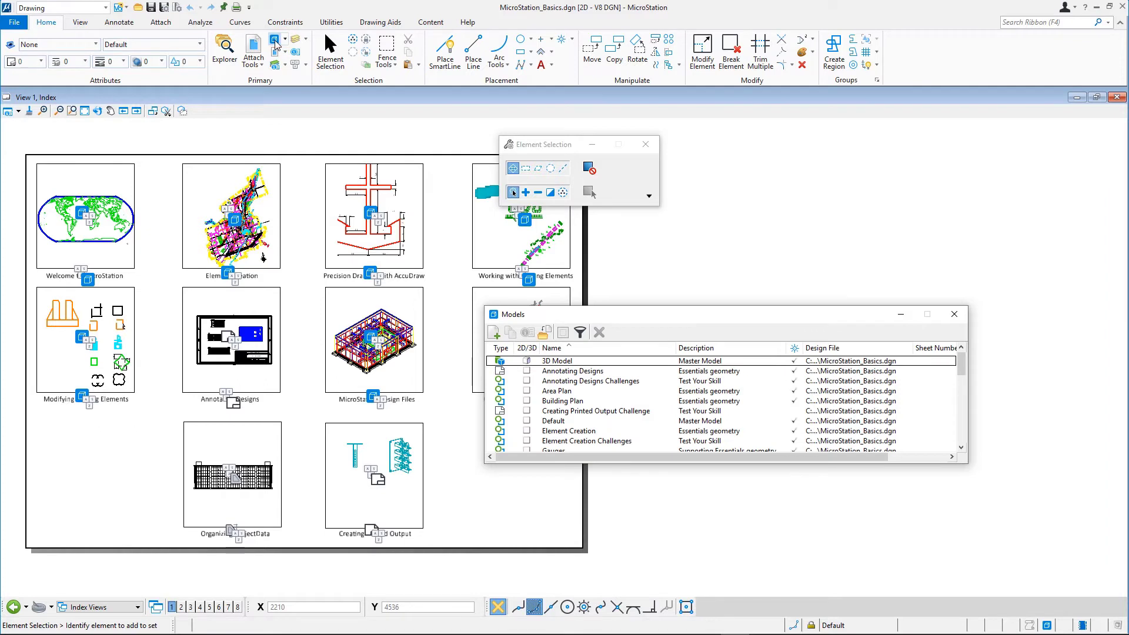
{"action": "mouse_move", "coordinate": [624, 402]}
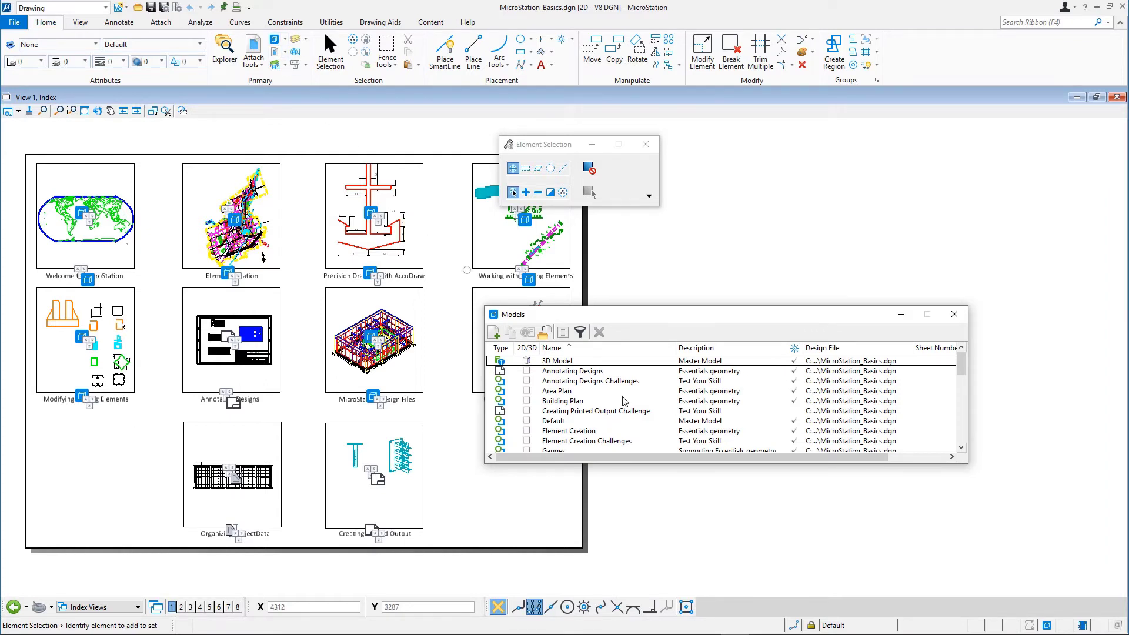
{"action": "scroll", "scroll_direction": "down", "scroll_amount": 3}
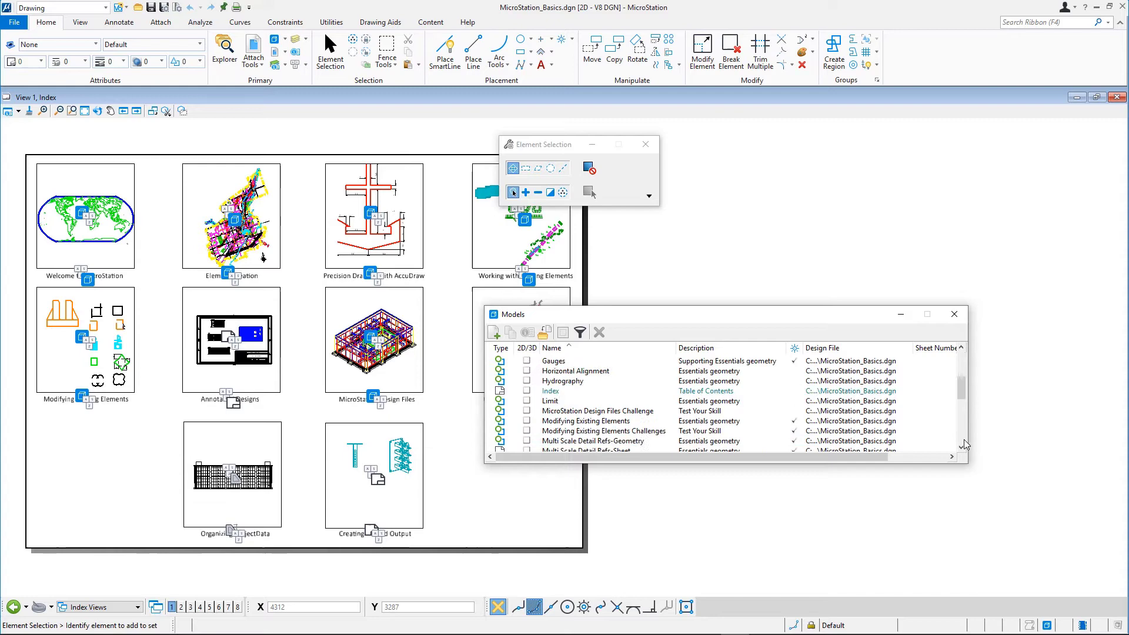
{"action": "scroll", "scroll_direction": "down", "scroll_amount": 3}
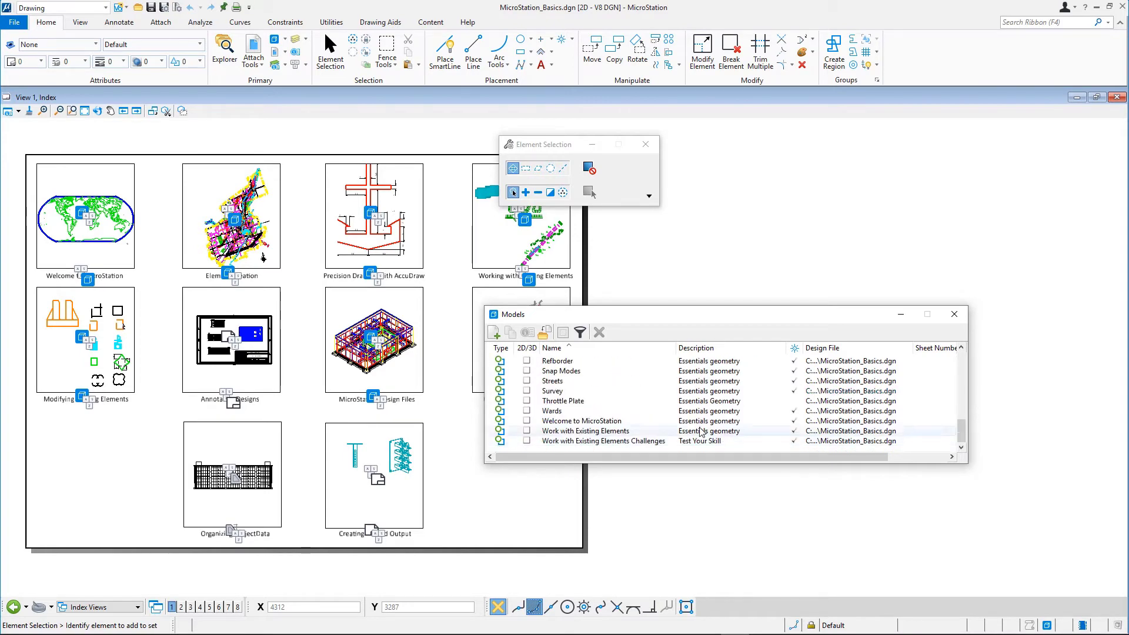
{"action": "double_click", "coordinate": [553, 380]}
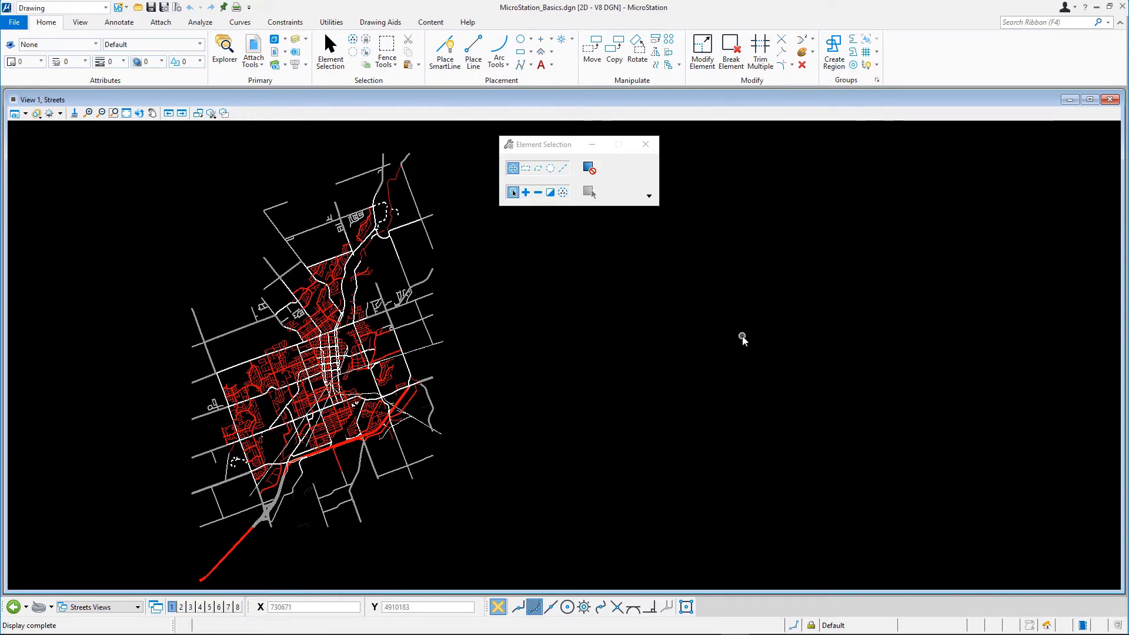
{"action": "mouse_move", "coordinate": [698, 337]}
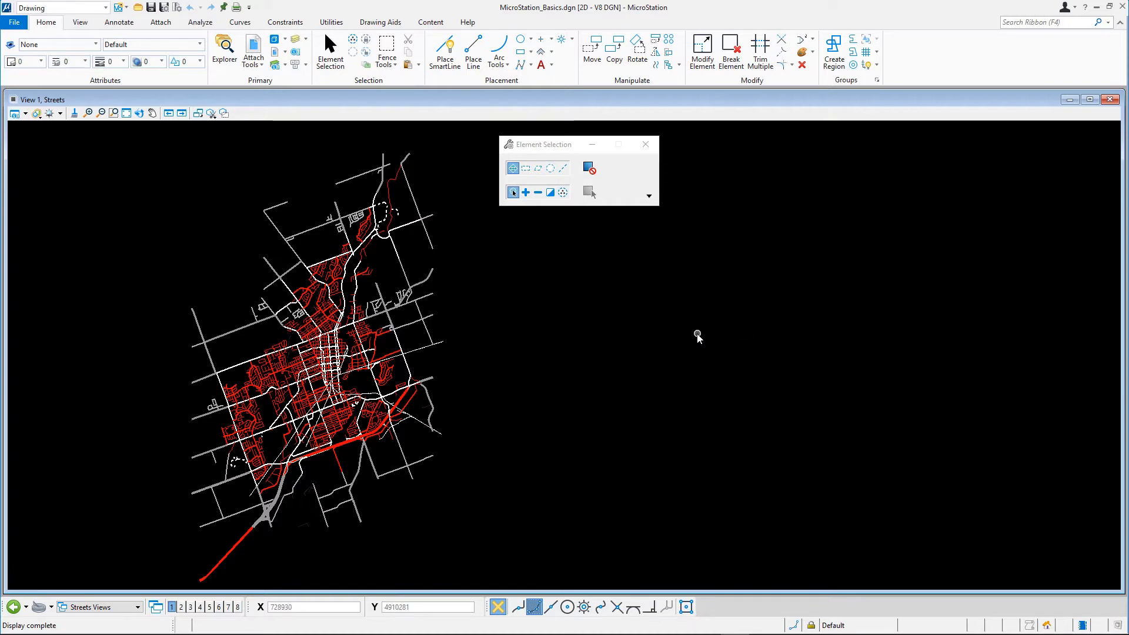
{"action": "mouse_move", "coordinate": [698, 335]}
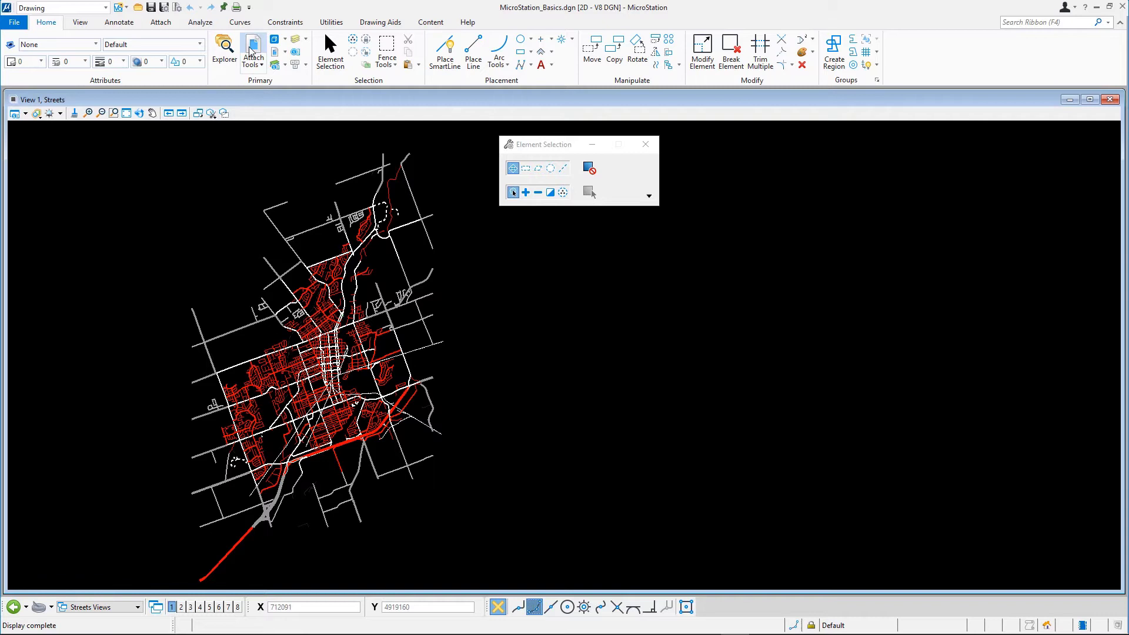
Step: Show the empty References list for the Streets model
{"action": "left_click", "coordinate": [249, 49]}
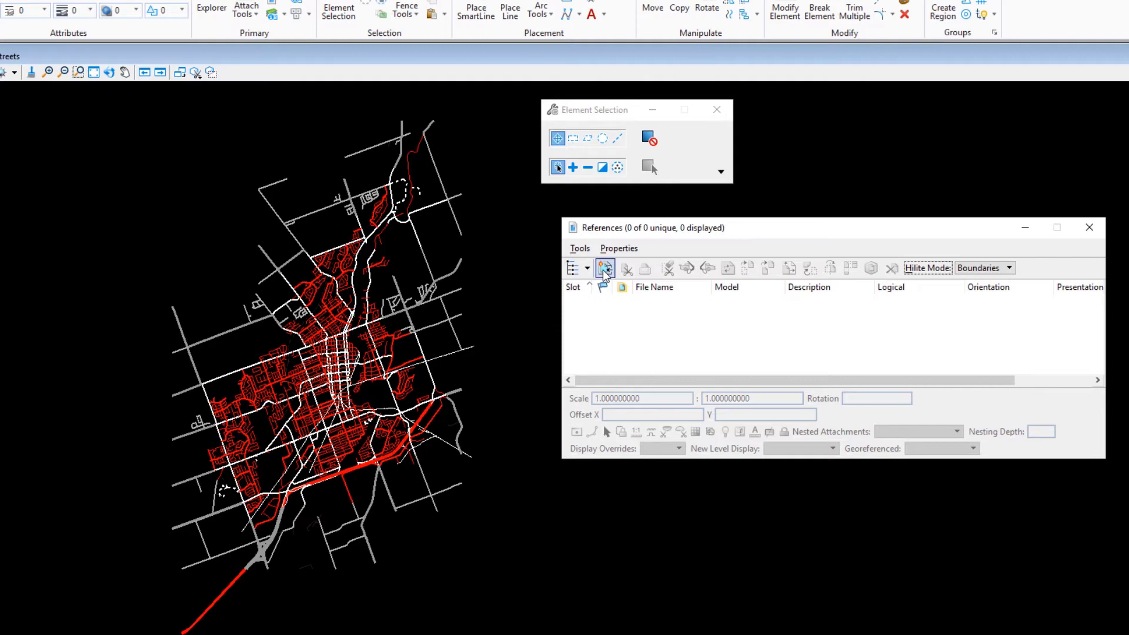
Step: Choose MicroStation_Basics.dgn as the reference file with Save Relative Path enabled
{"action": "left_click", "coordinate": [604, 268]}
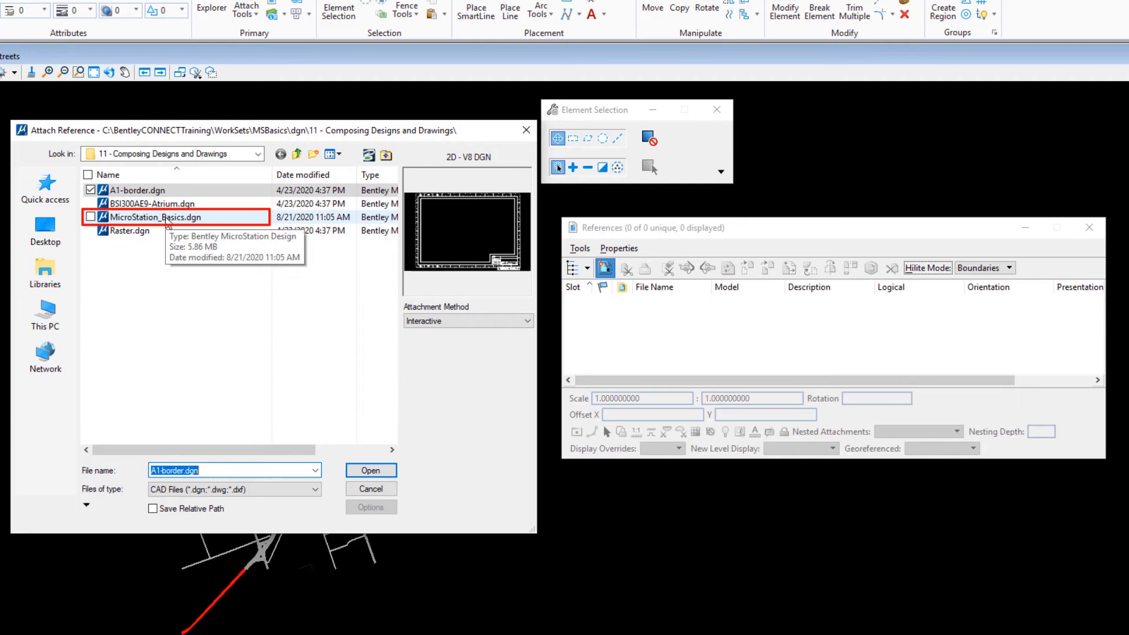
{"action": "left_click", "coordinate": [157, 216]}
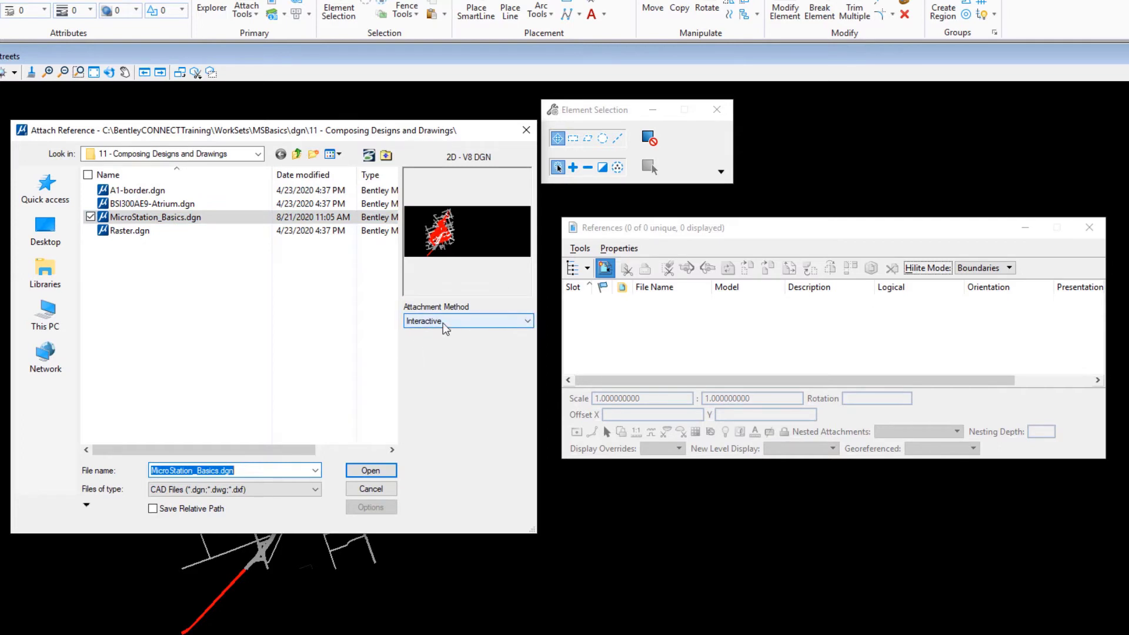
{"action": "mouse_move", "coordinate": [331, 423]}
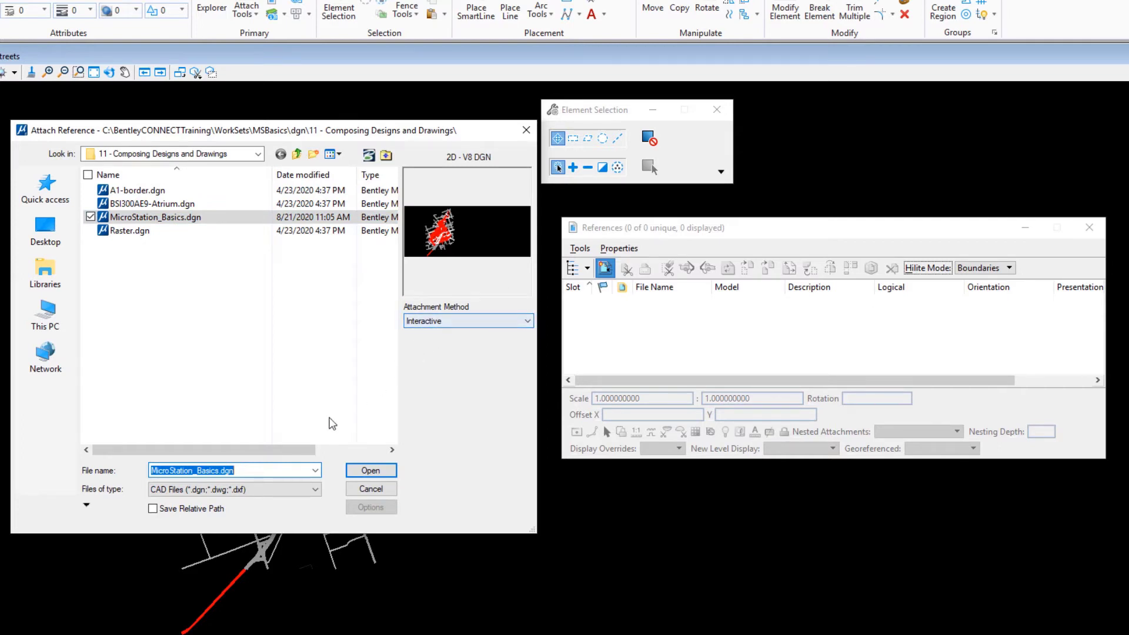
{"action": "left_click", "coordinate": [153, 509]}
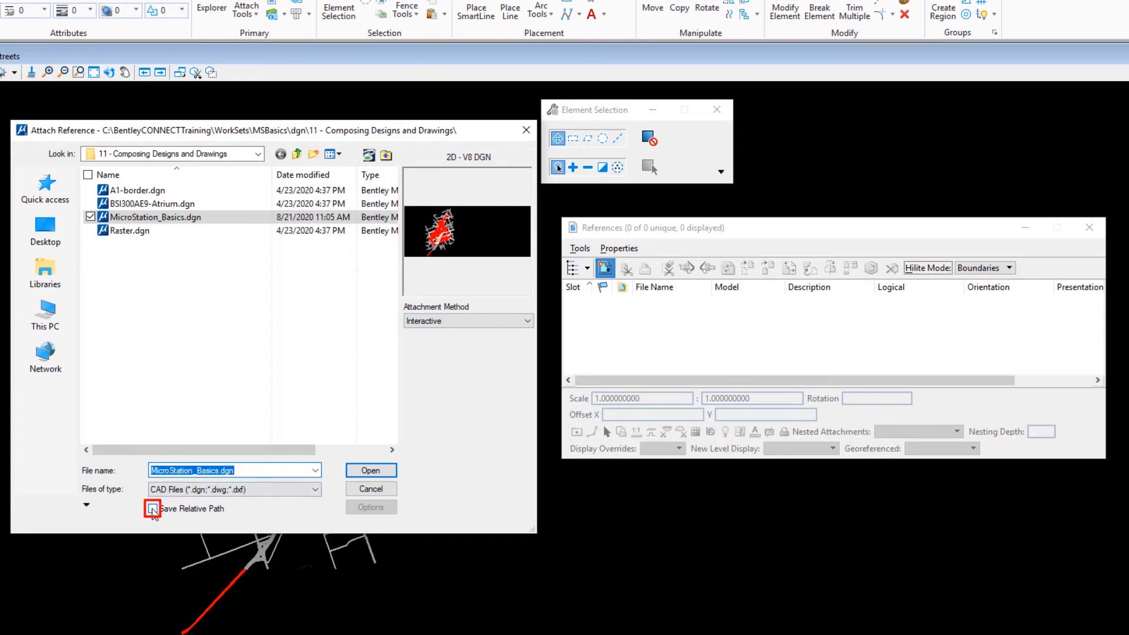
{"action": "left_click", "coordinate": [152, 508]}
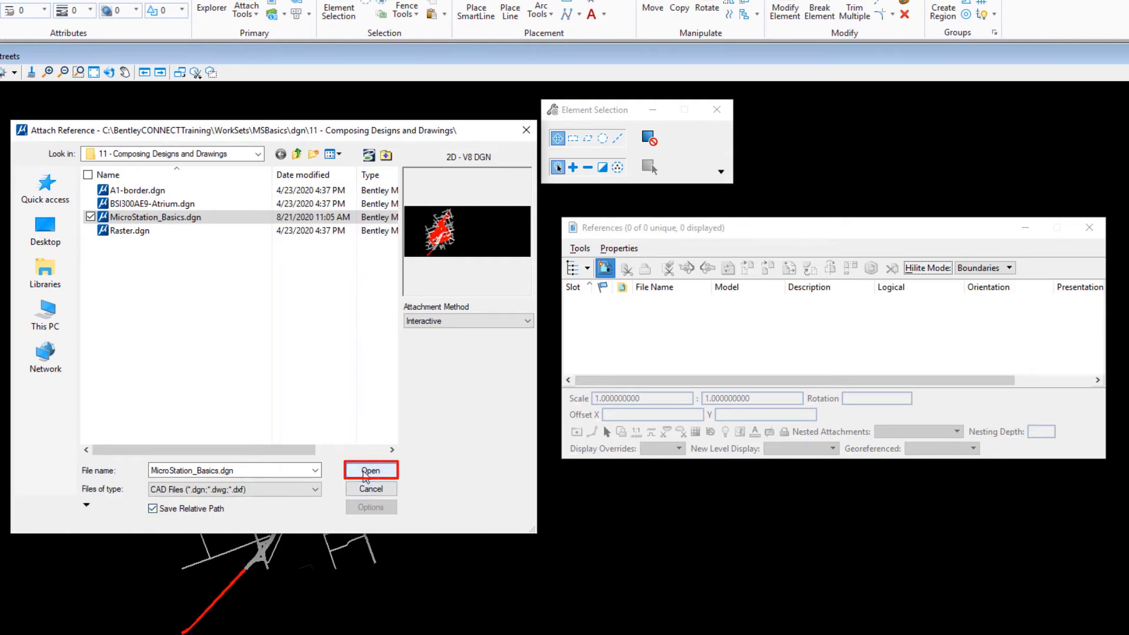
Step: Target the Hydrography model in Reference Attachment Properties, filling its logical name
{"action": "left_click", "coordinate": [371, 469]}
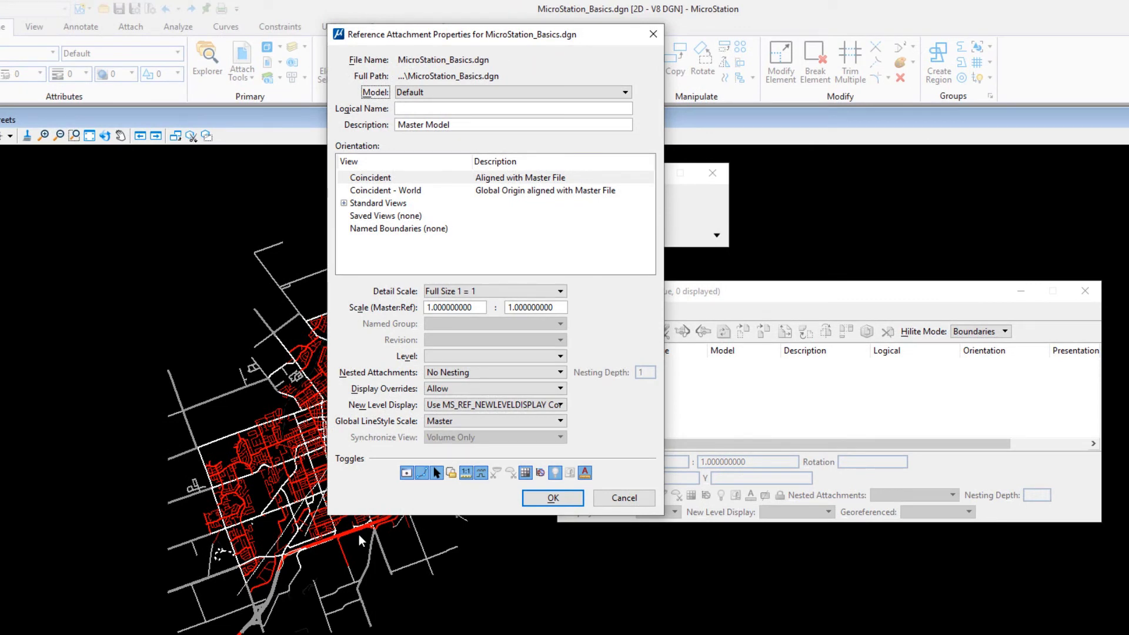
{"action": "mouse_move", "coordinate": [386, 508]}
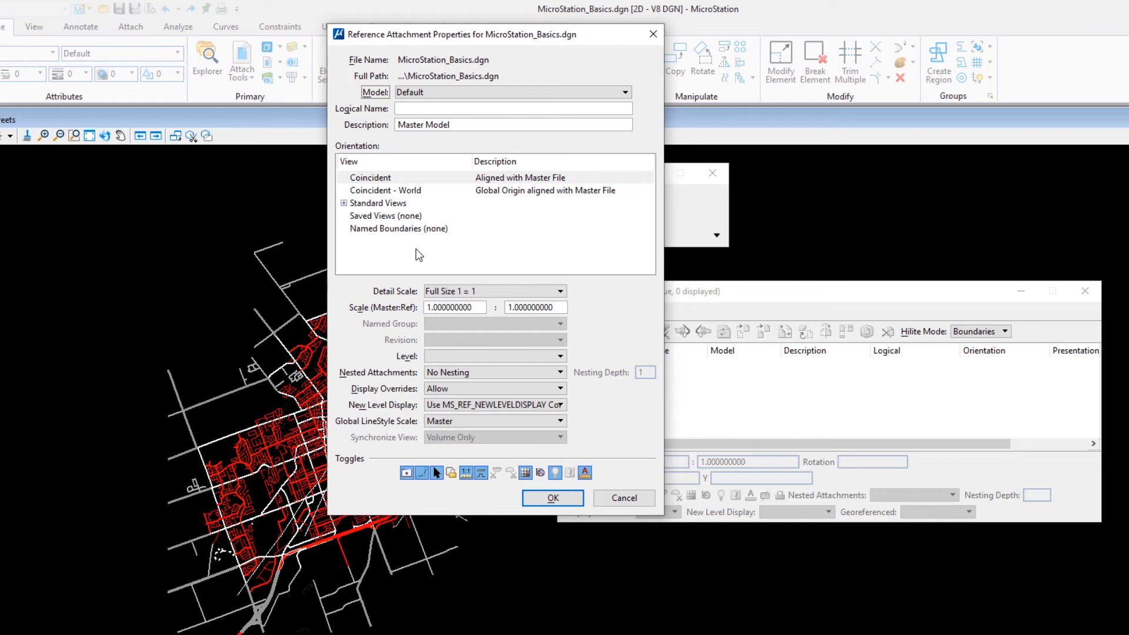
{"action": "left_click", "coordinate": [623, 92]}
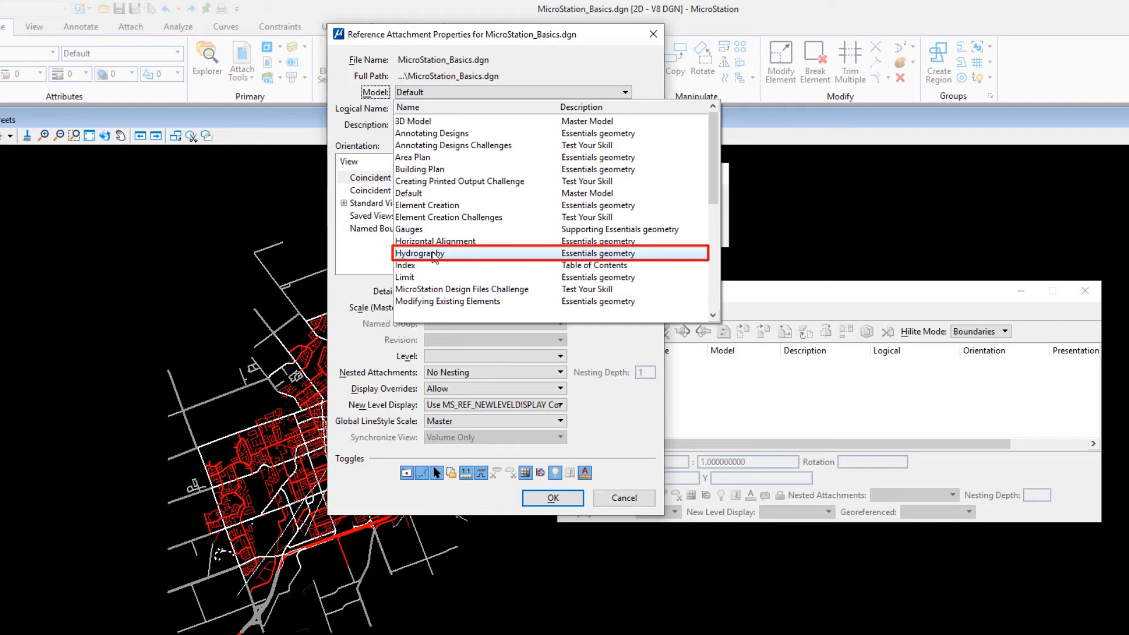
{"action": "left_click", "coordinate": [420, 253]}
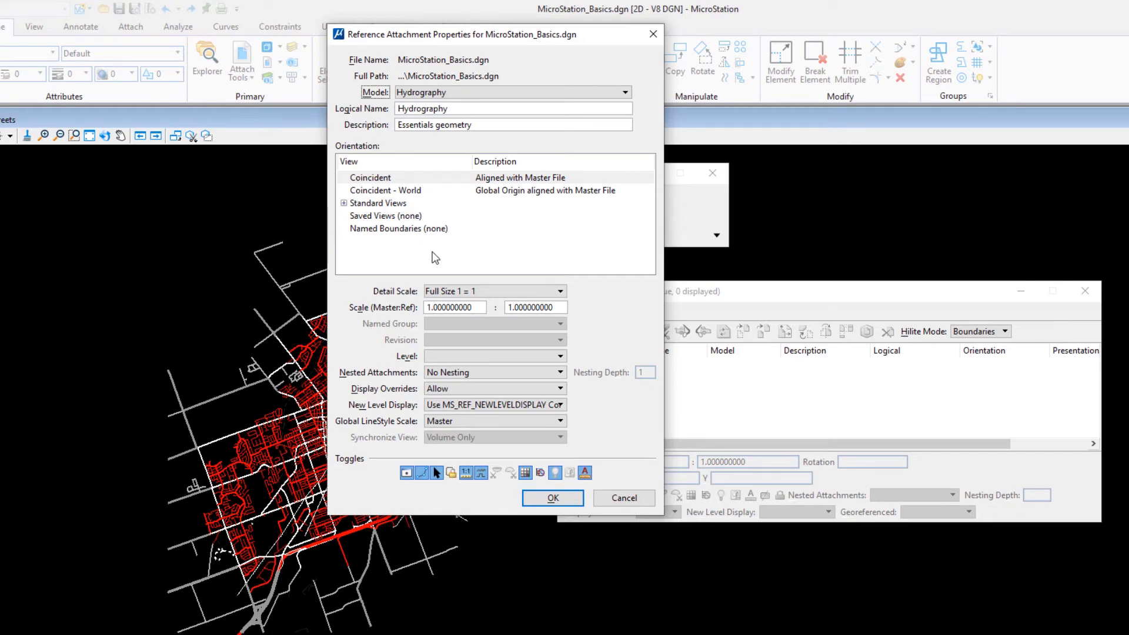
{"action": "mouse_move", "coordinate": [414, 190]}
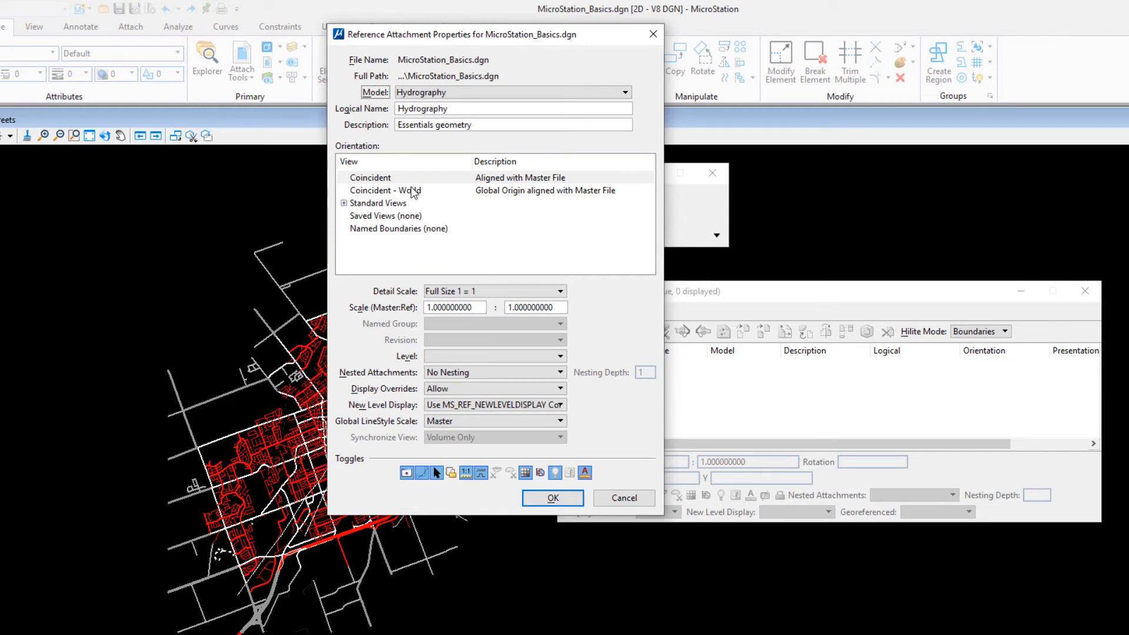
Step: Attach Hydrography with Coincident - World orientation at full size over the Streets map
{"action": "left_click", "coordinate": [386, 191]}
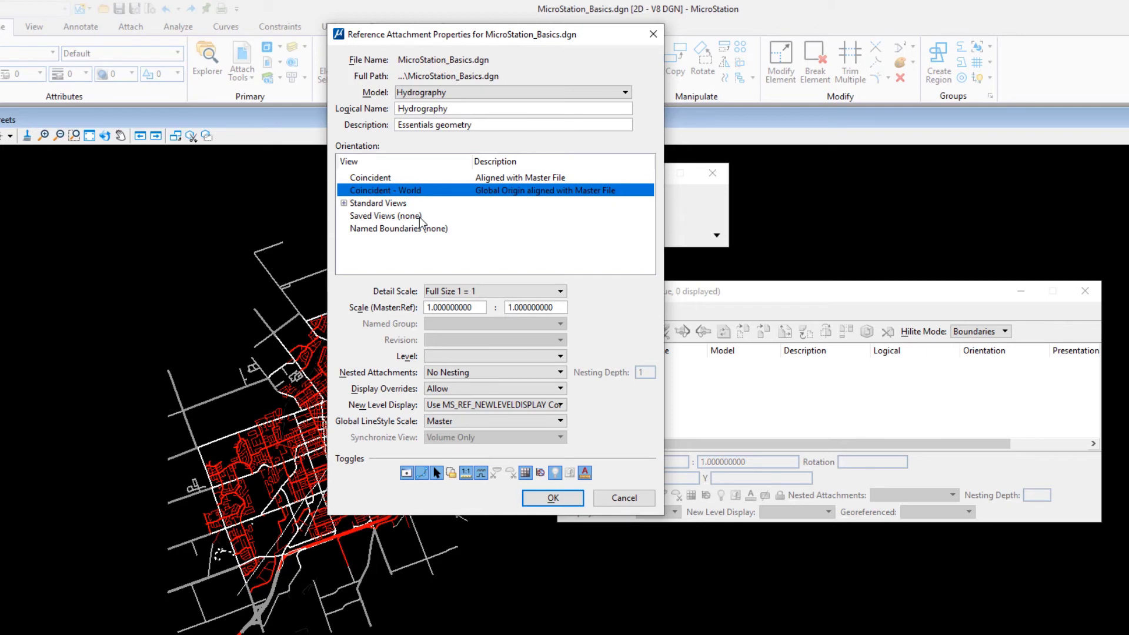
{"action": "left_click", "coordinate": [493, 290]}
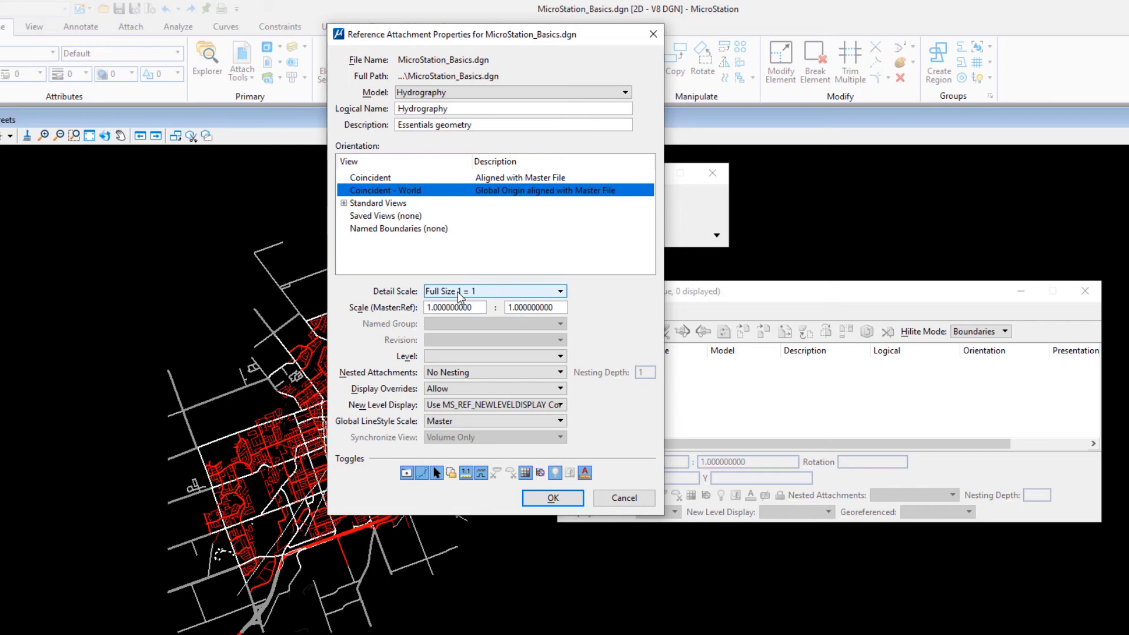
{"action": "mouse_move", "coordinate": [466, 473]}
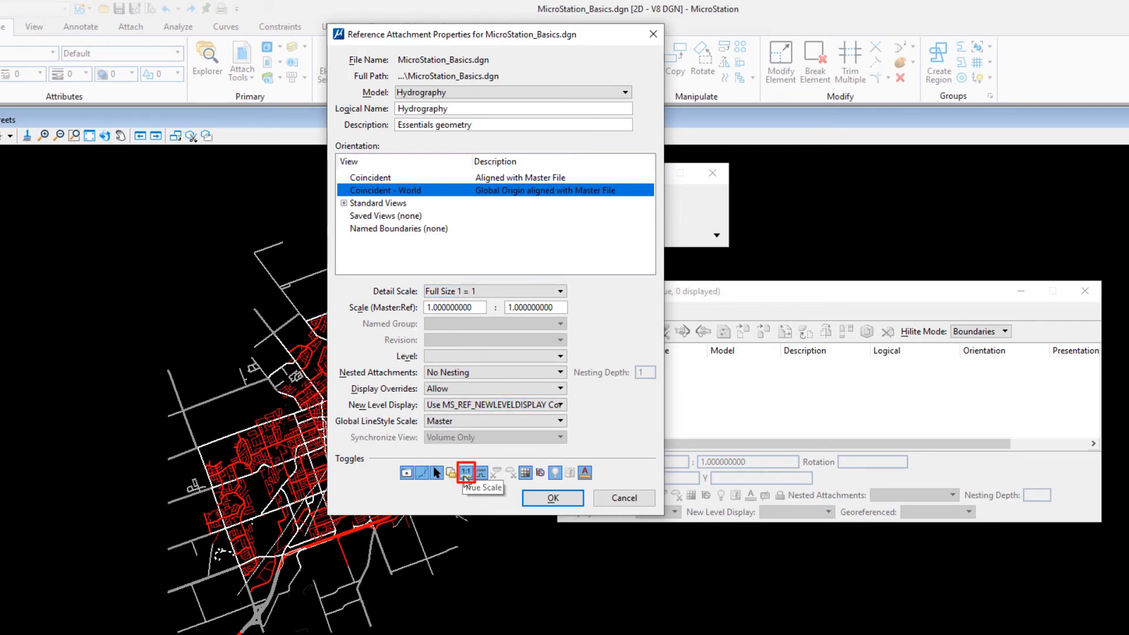
{"action": "mouse_move", "coordinate": [551, 497]}
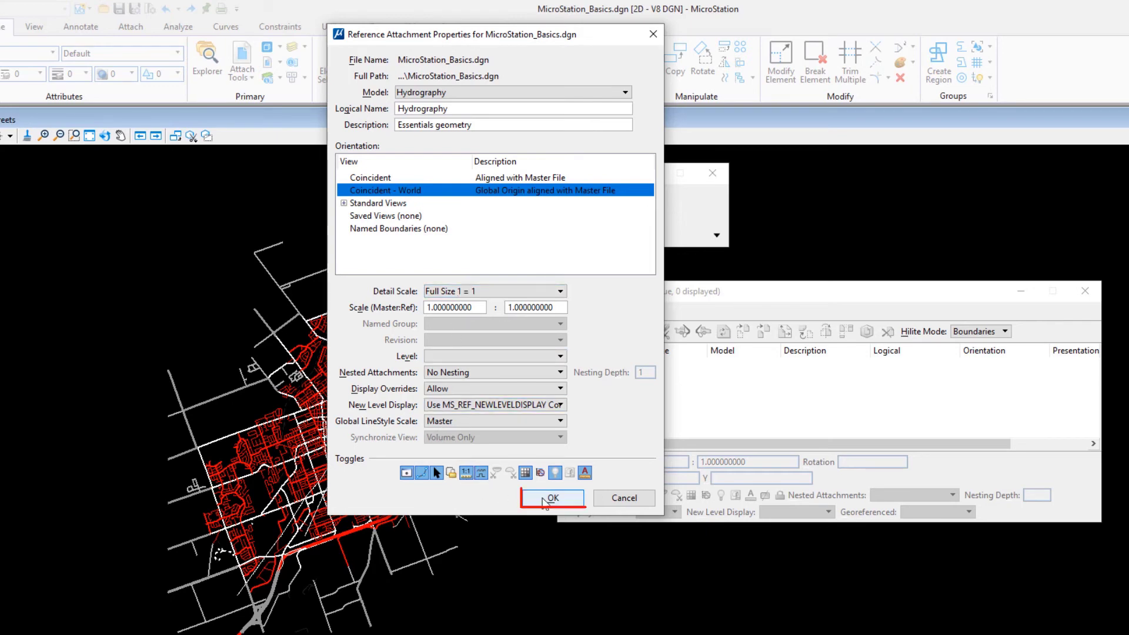
{"action": "left_click", "coordinate": [552, 498]}
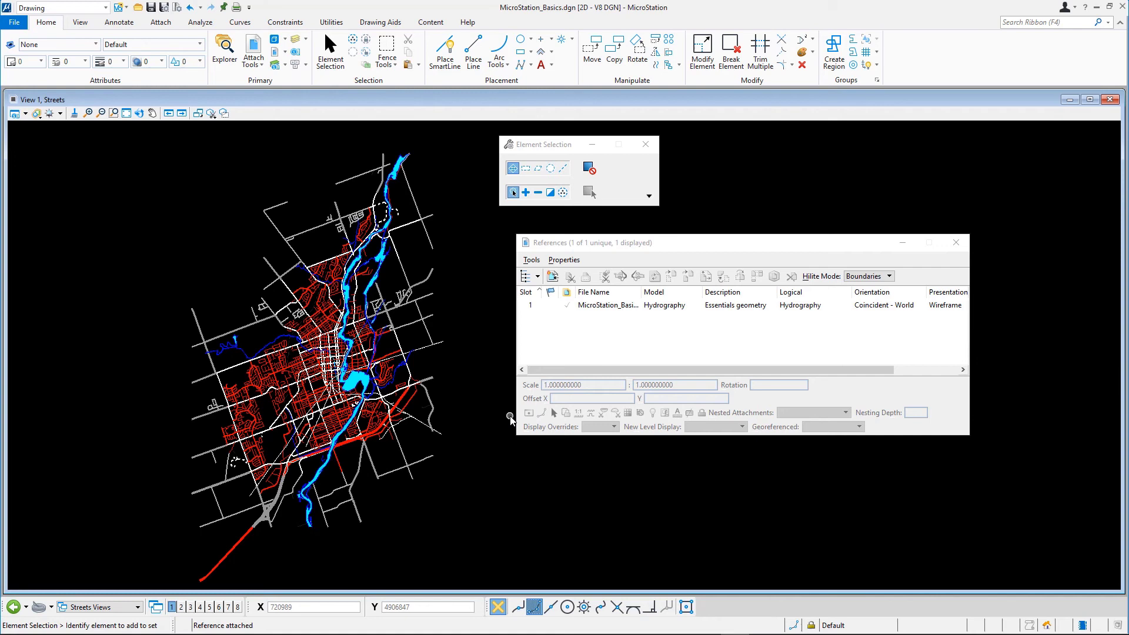
{"action": "mouse_move", "coordinate": [512, 412]}
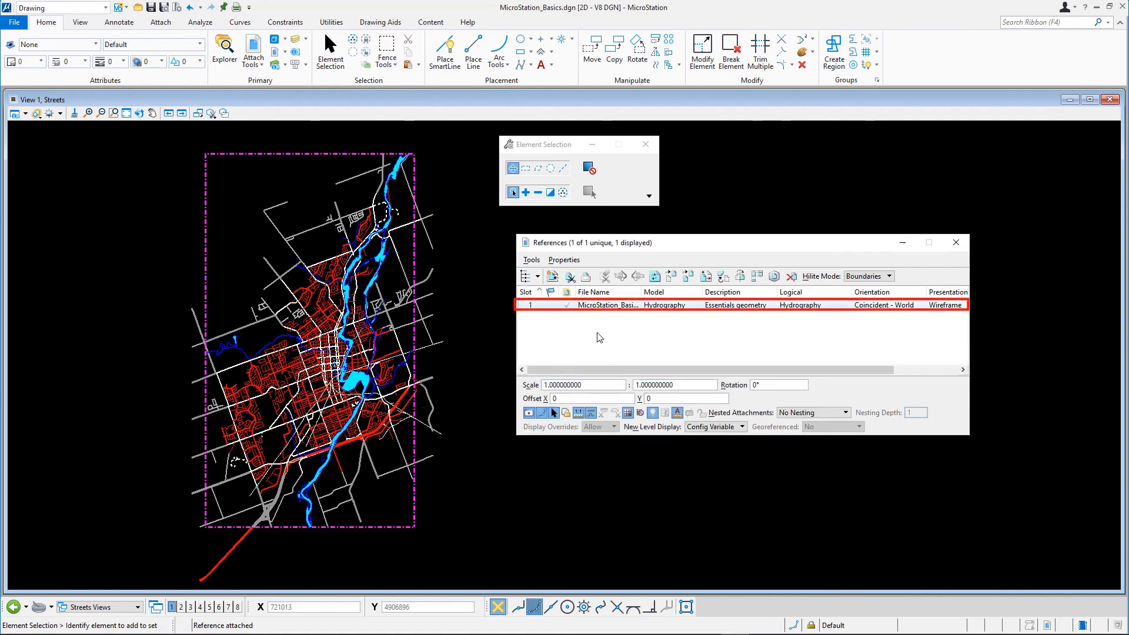
{"action": "mouse_move", "coordinate": [578, 412]}
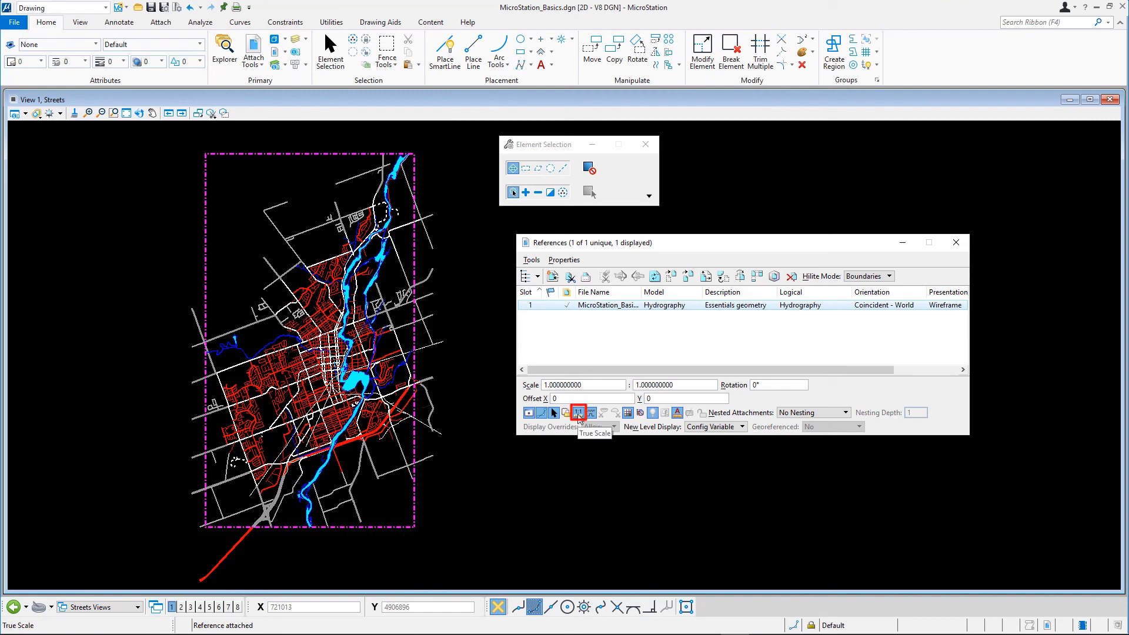